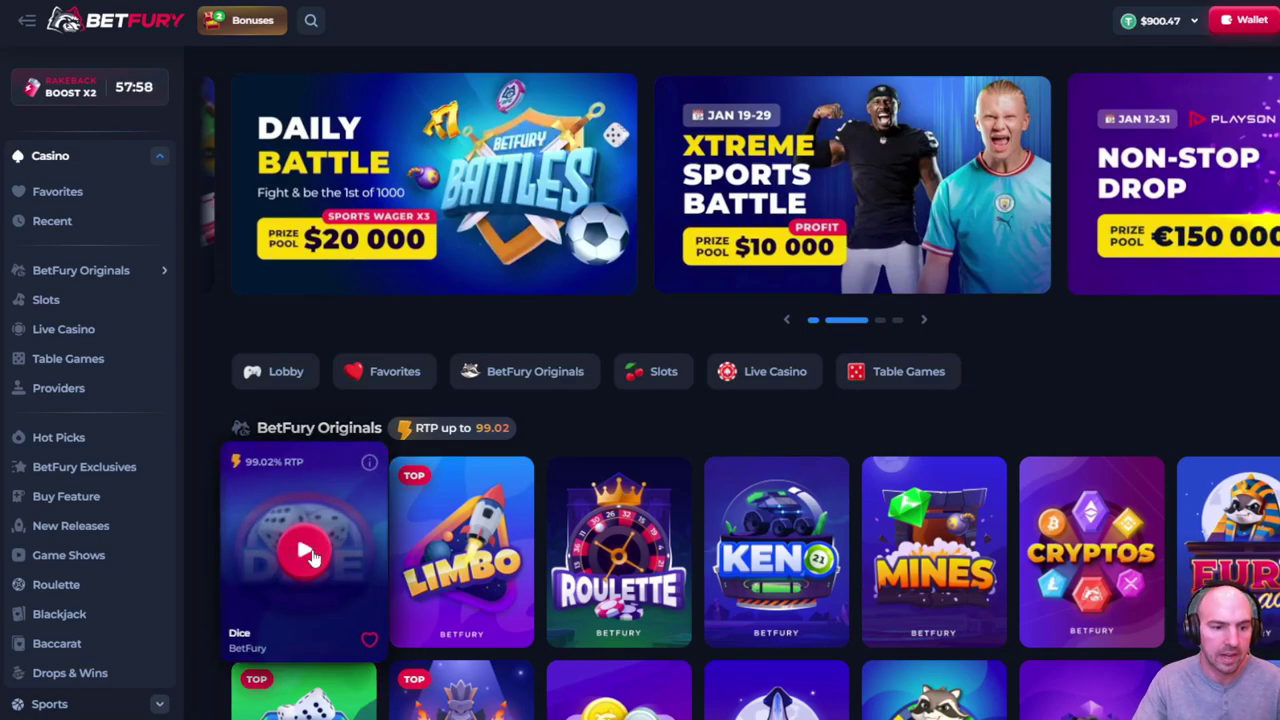
Open the Dice game from BetFury Originals and view its AUTO betting settings.
{"action": "scroll", "scroll_direction": "down", "scroll_amount": 3}
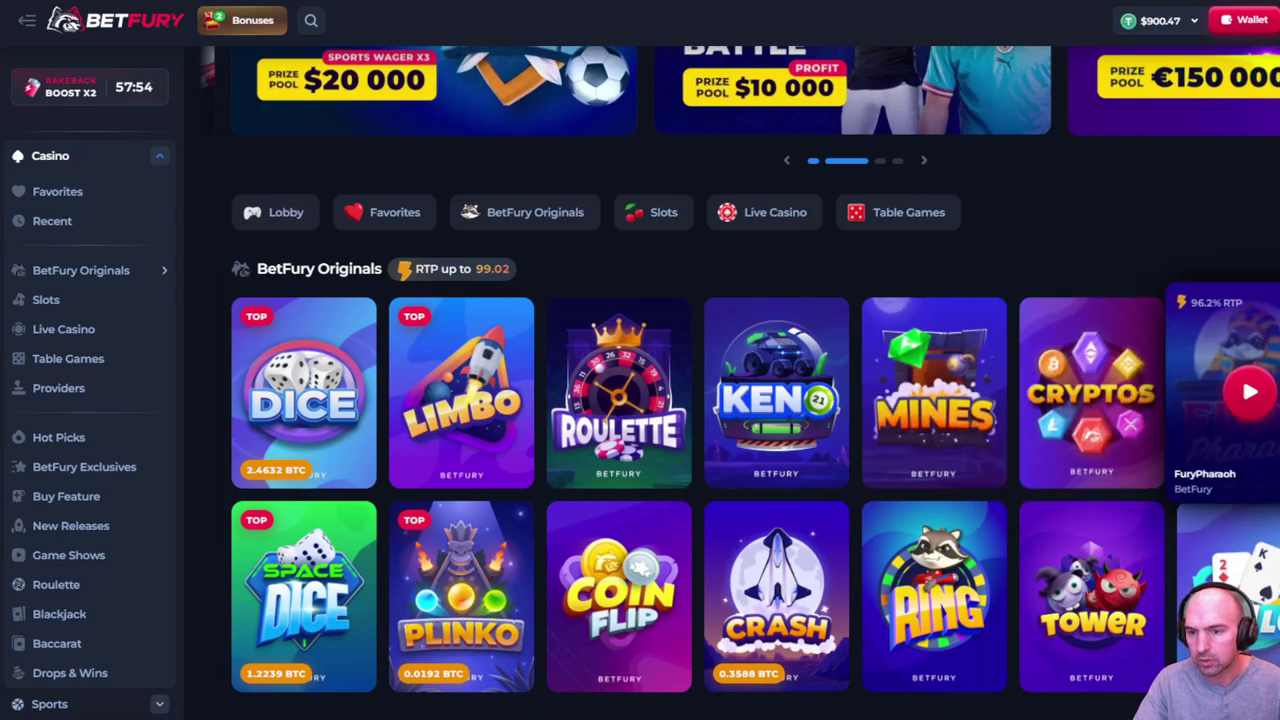
{"action": "mouse_move", "coordinate": [776, 390]}
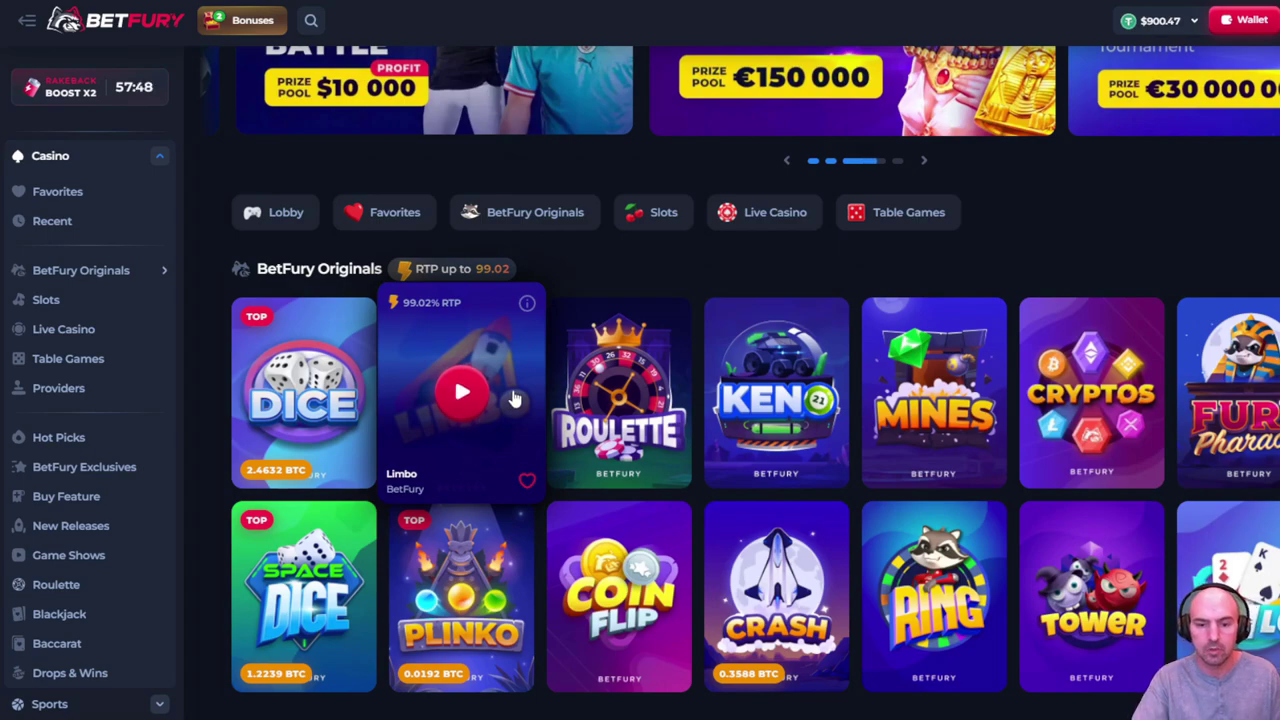
{"action": "scroll", "scroll_direction": "down", "scroll_amount": 3}
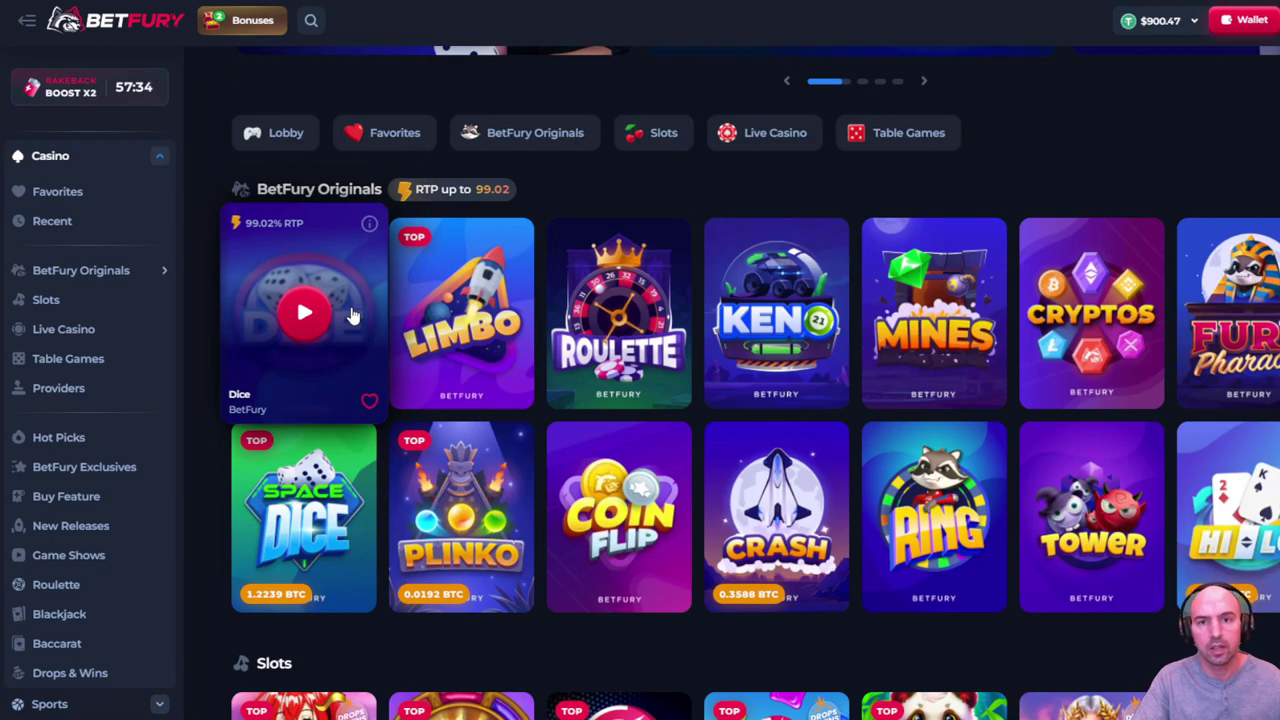
{"action": "mouse_move", "coordinate": [336, 312]}
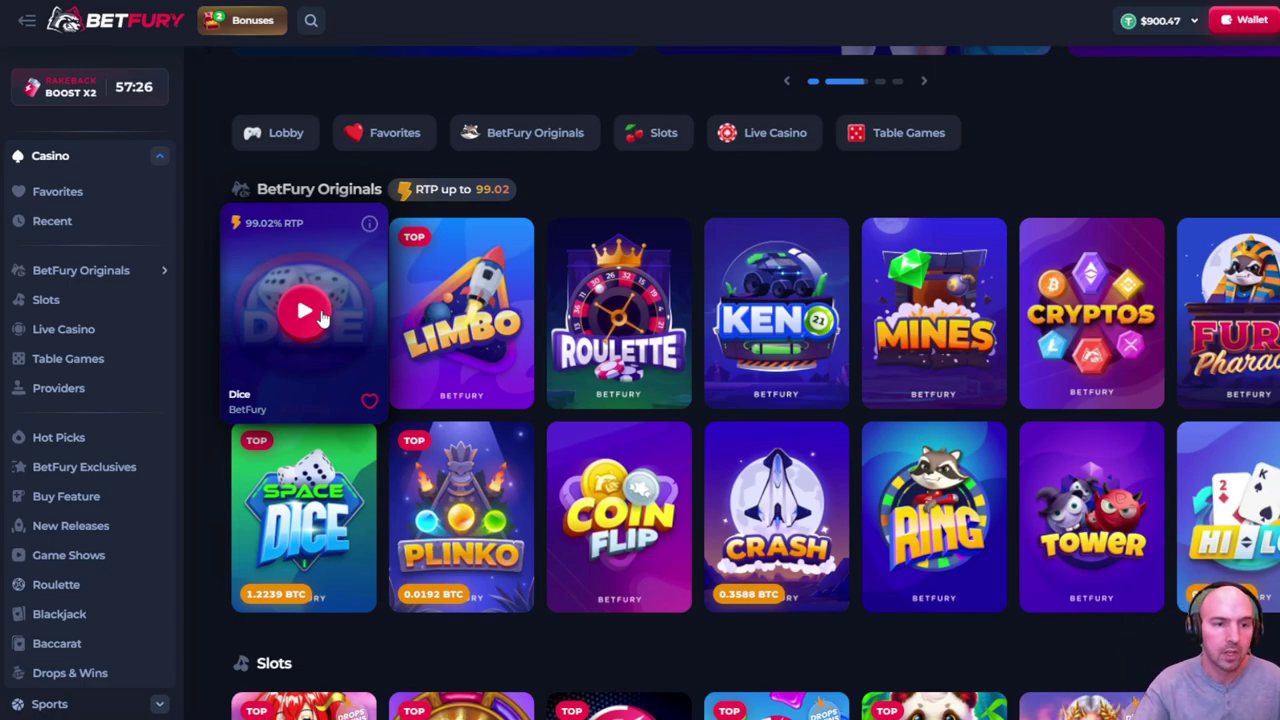
{"action": "left_click", "coordinate": [304, 312]}
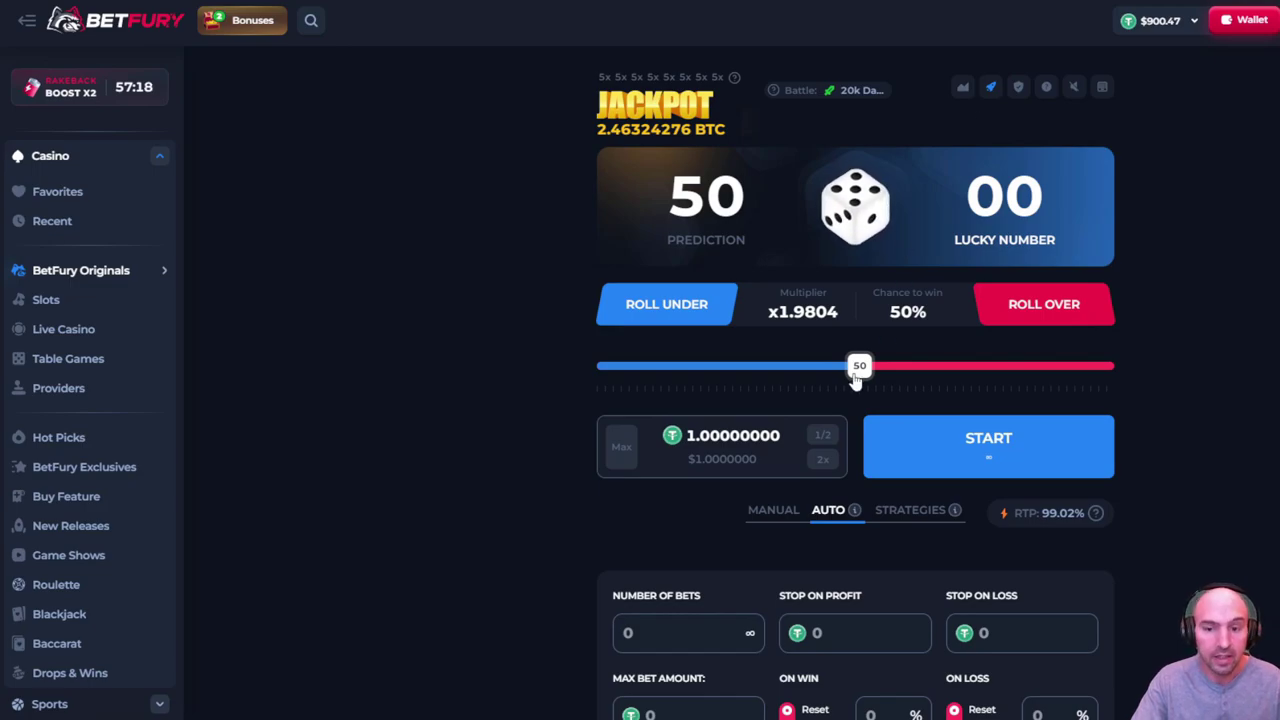
{"action": "left_click_drag", "start_coordinate": [858, 364], "coordinate": [604, 364]}
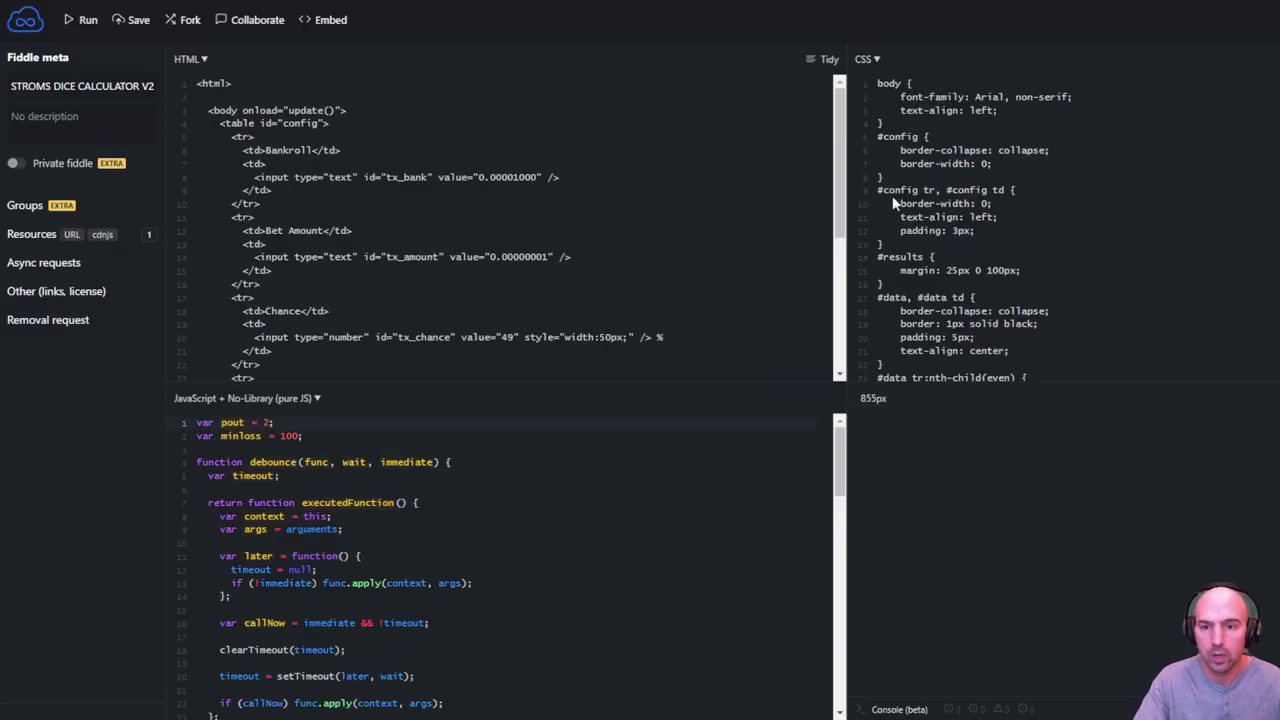
Run the Stroms Dice Calculator so it reports 36 losses supported at 0.4 persistence.
{"action": "left_click", "coordinate": [88, 20]}
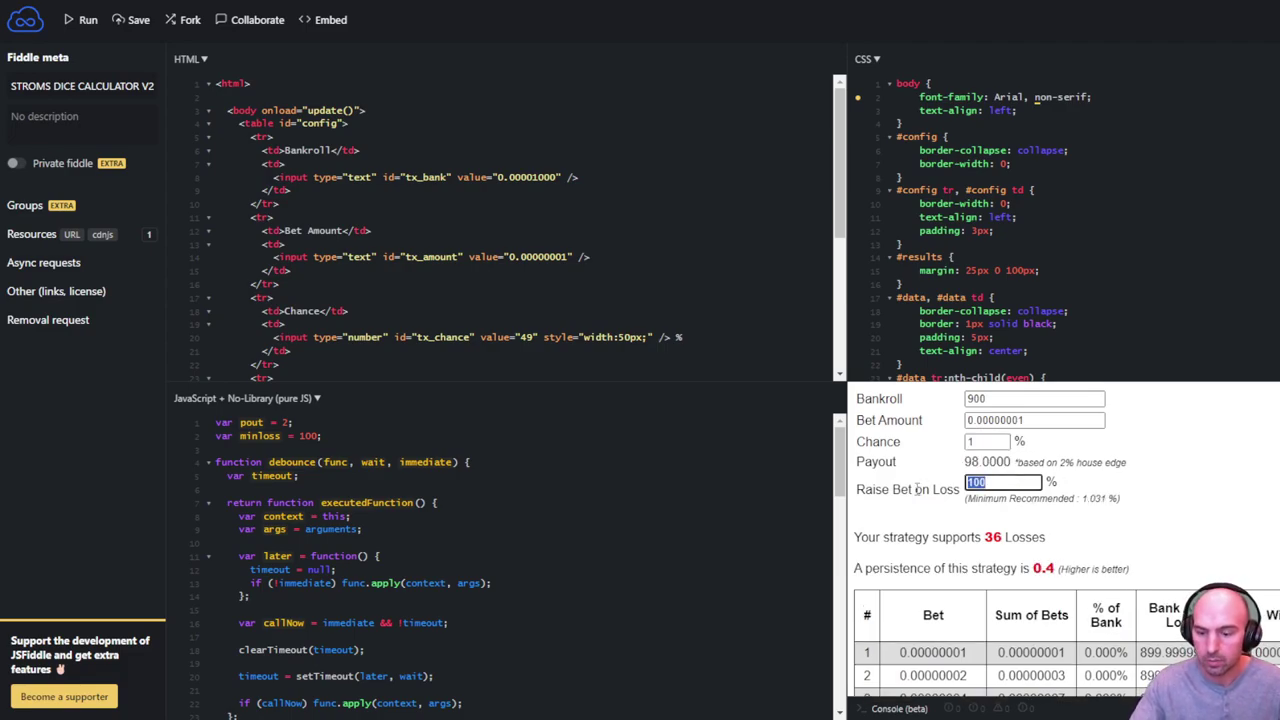
Set Raise Bet on Loss to 2% and Bet Amount to 0.9, supporting 122 losses.
{"action": "type", "text": "2"}
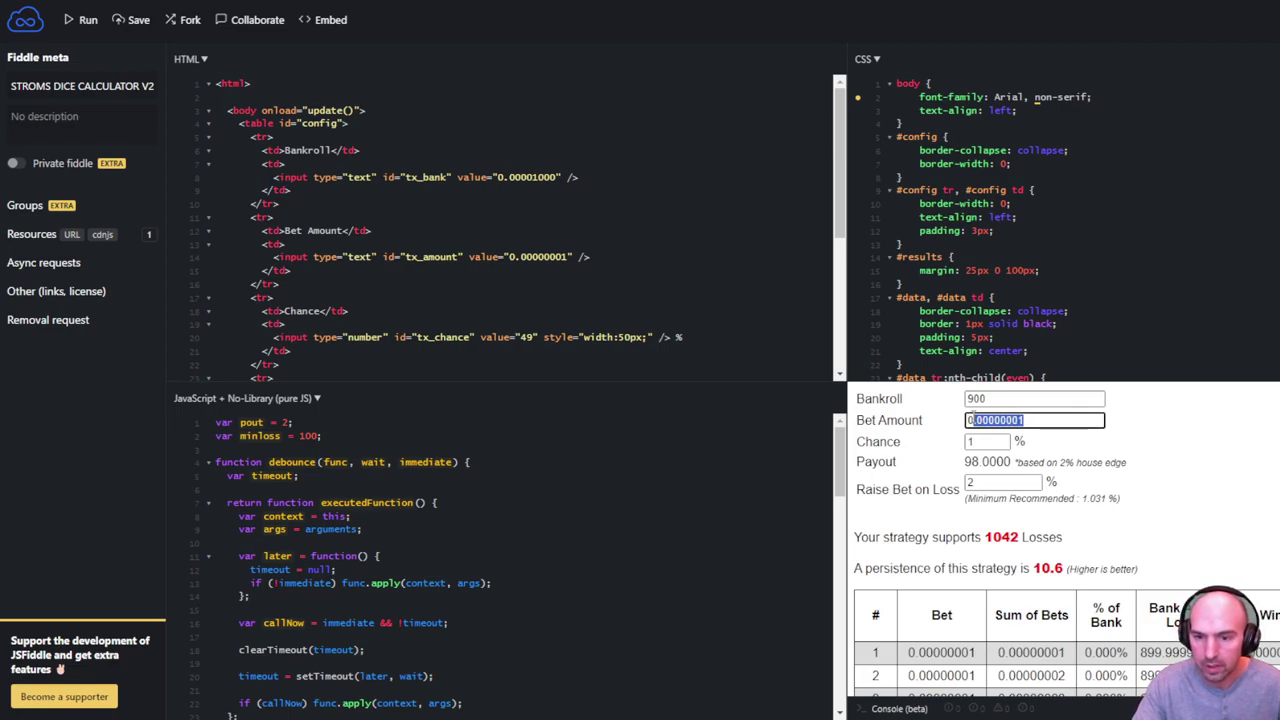
{"action": "type", "text": "0.3"}
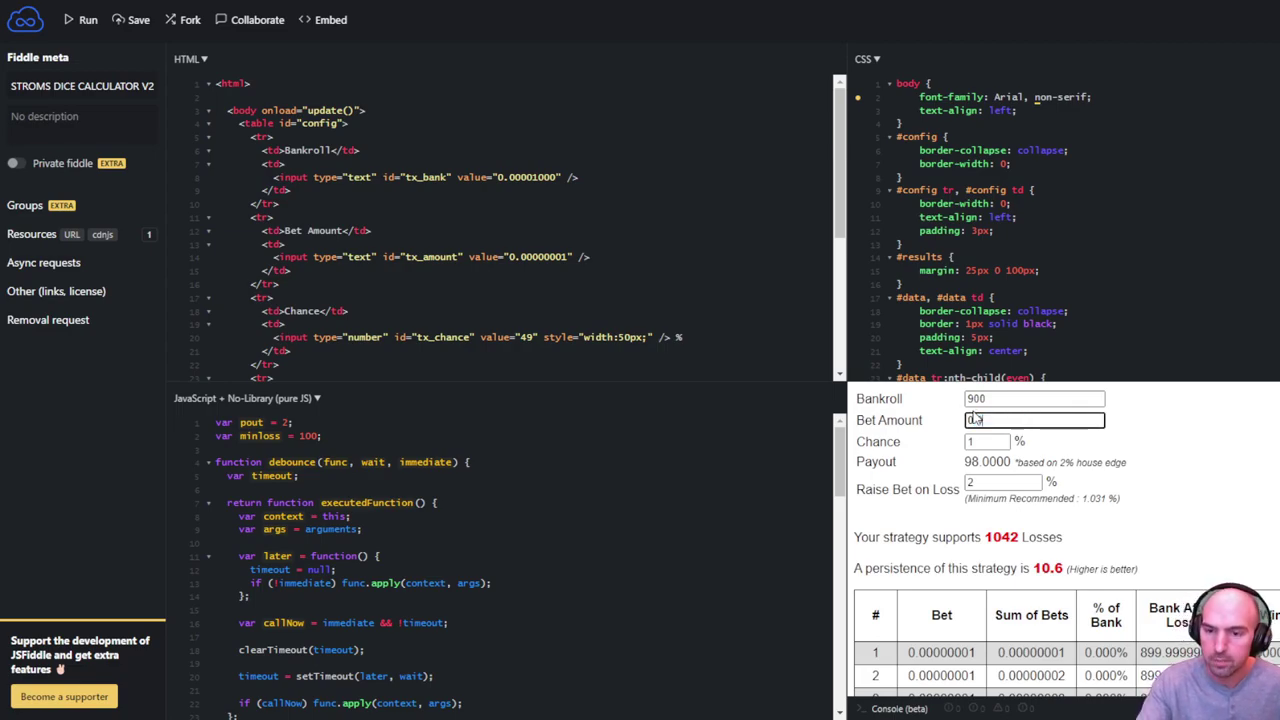
{"action": "type", "text": "0.9"}
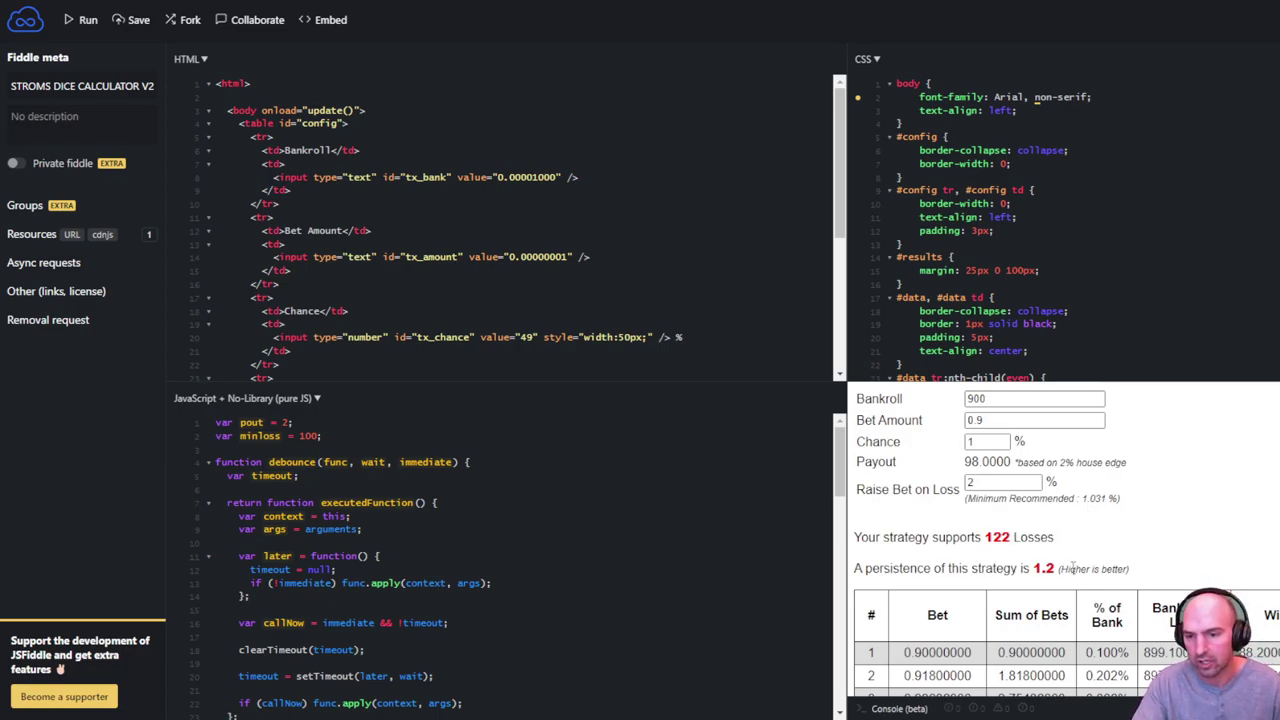
{"action": "mouse_move", "coordinate": [1044, 558]}
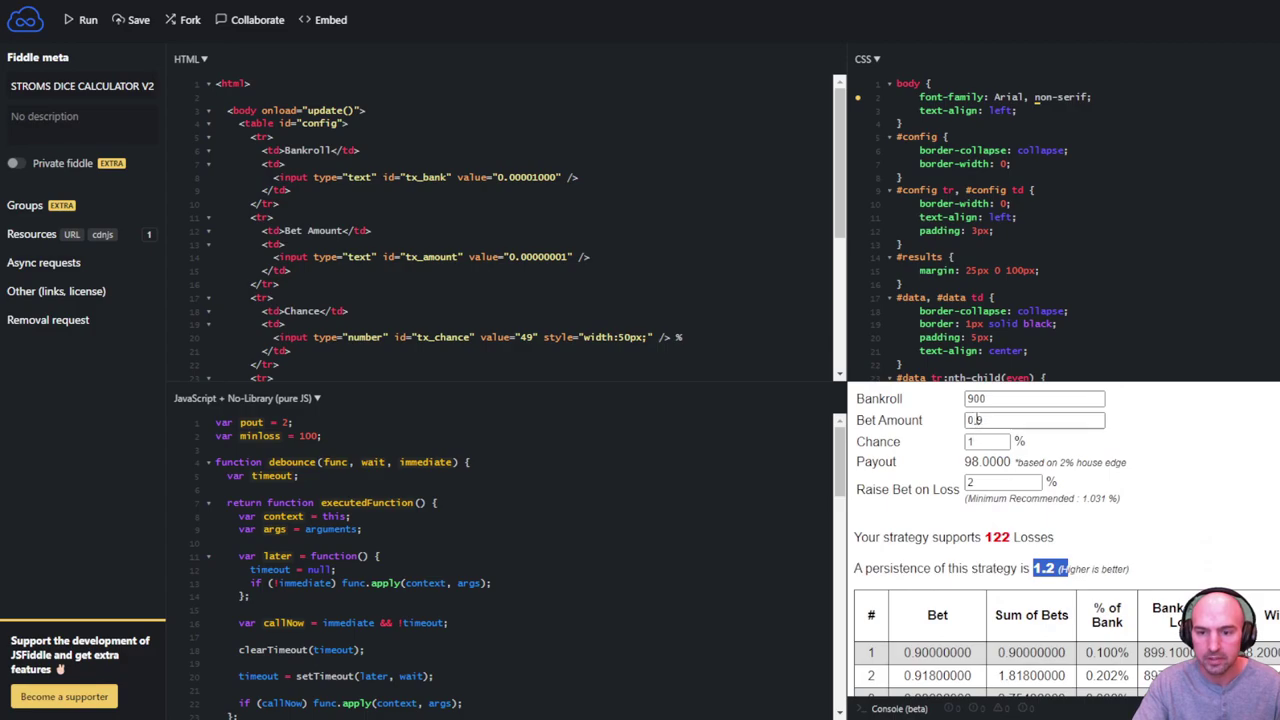
{"action": "left_click", "coordinate": [1034, 420]}
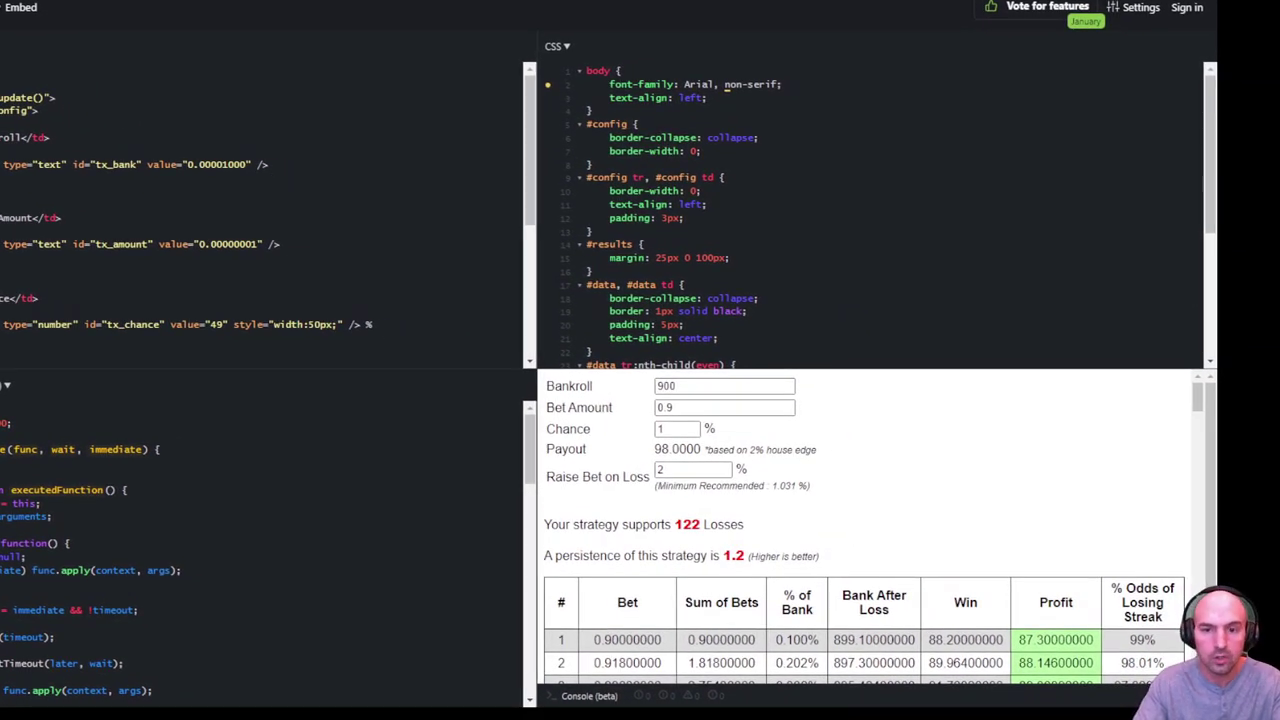
Scroll the results table down to the bank-broke row at bet 123.
{"action": "scroll", "scroll_direction": "down", "scroll_amount": 3}
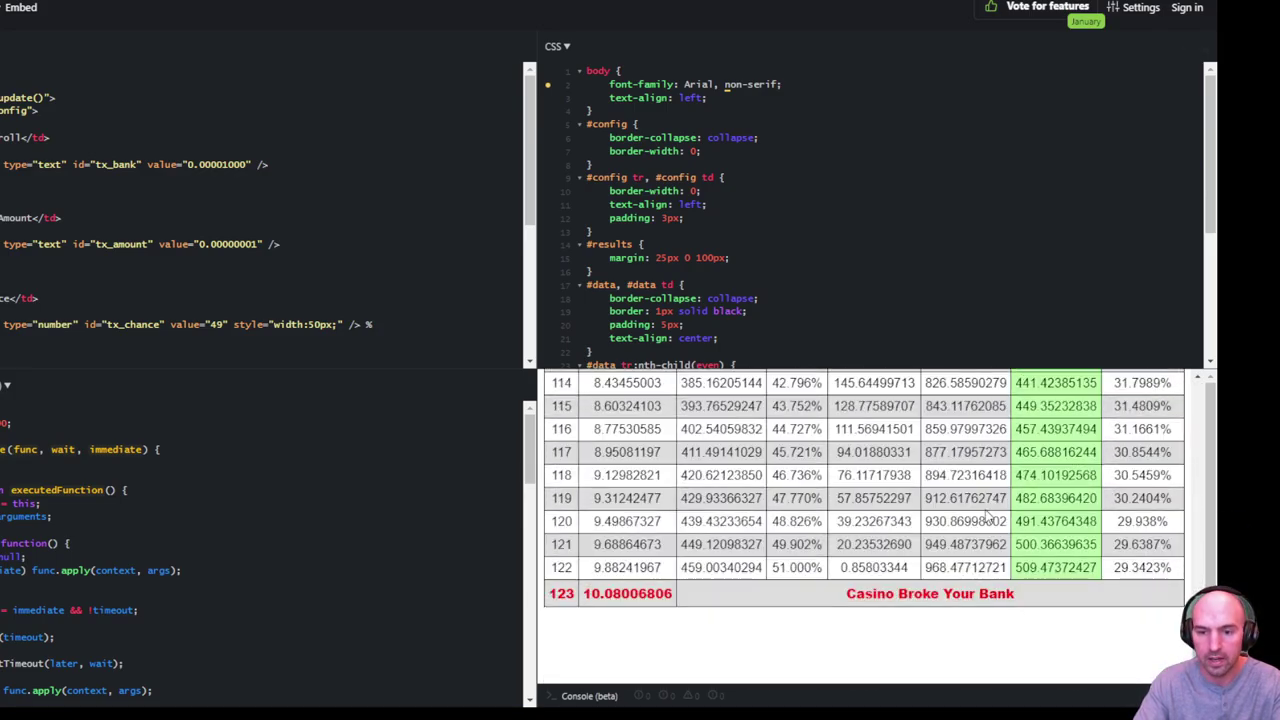
{"action": "mouse_move", "coordinate": [1100, 558]}
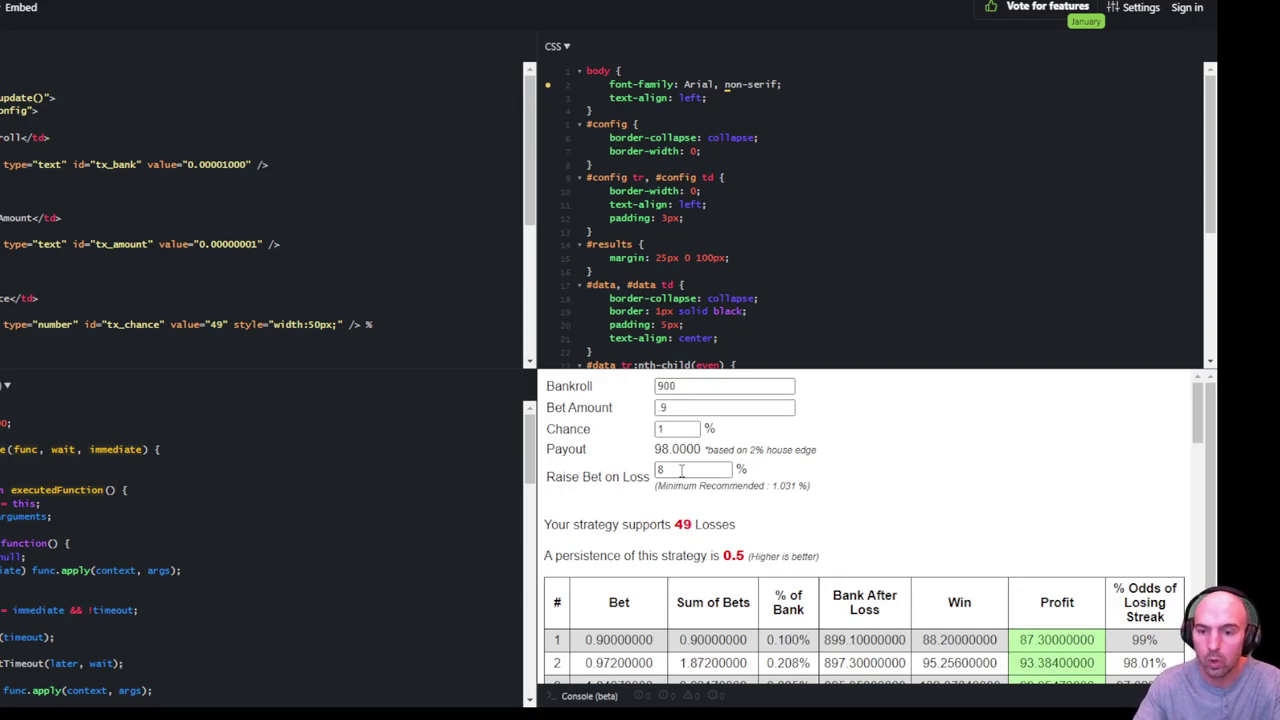
{"action": "type", "text": "1"}
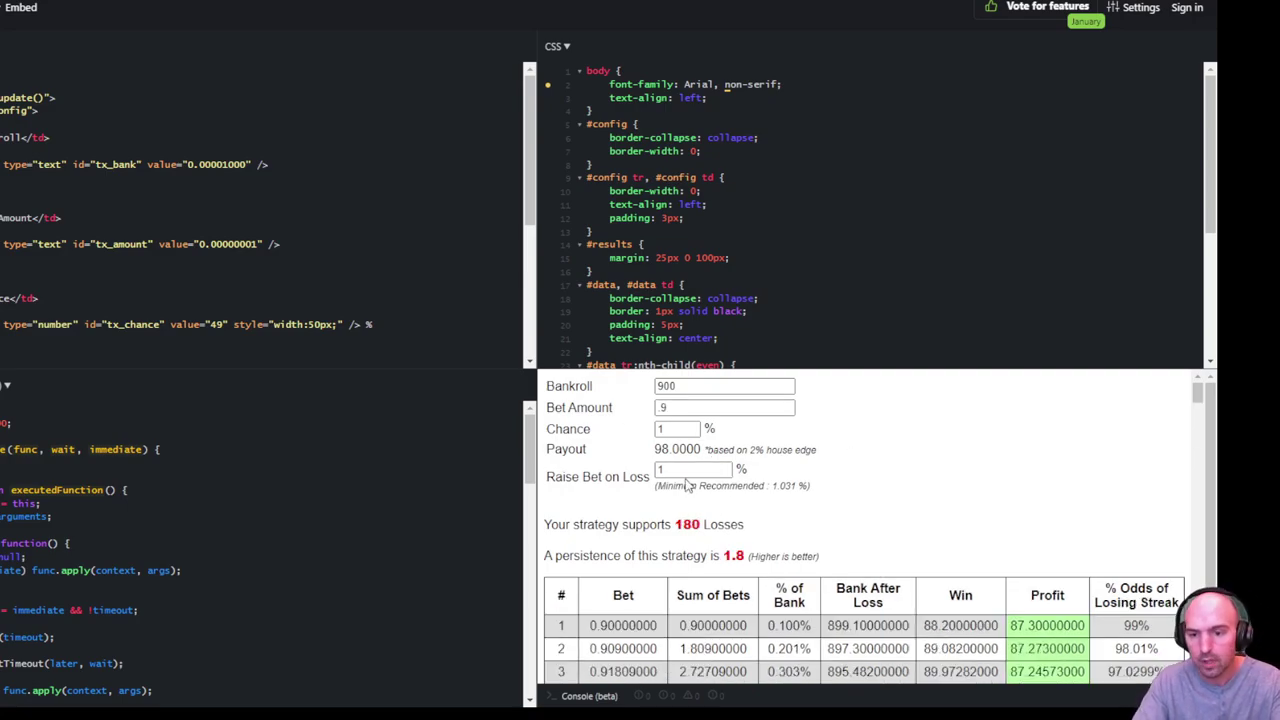
{"action": "mouse_move", "coordinate": [760, 496]}
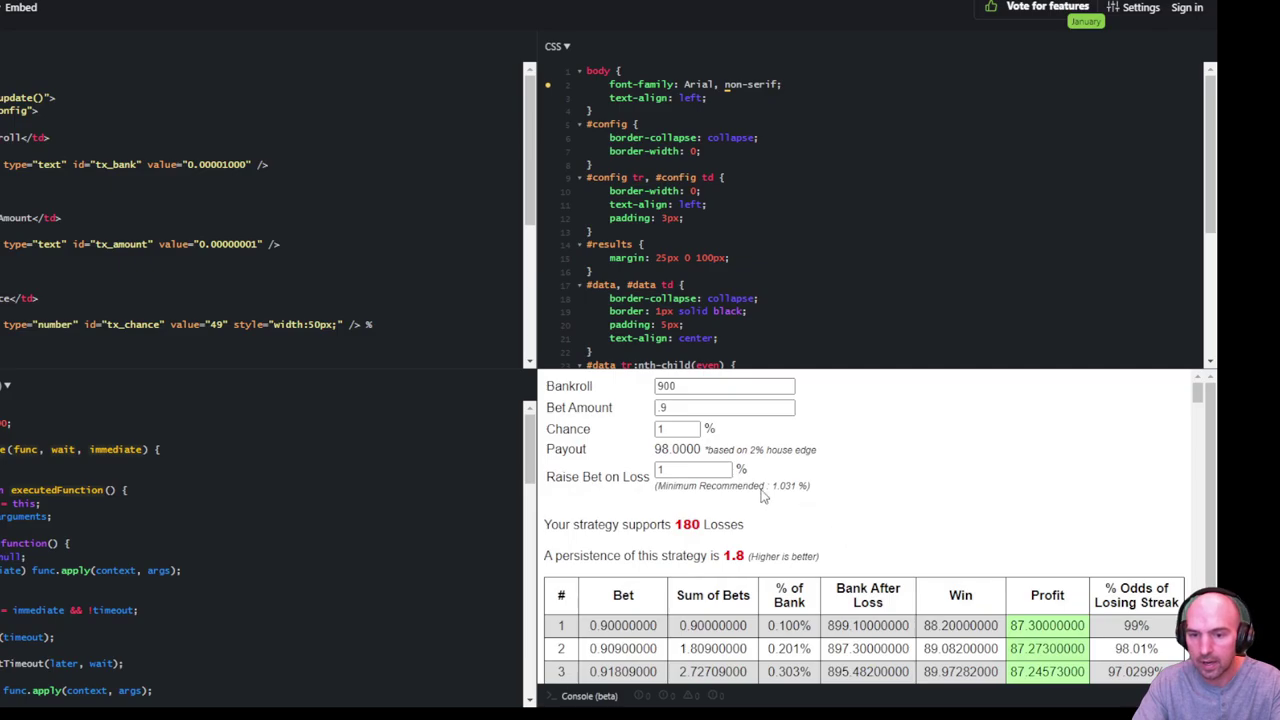
{"action": "scroll", "scroll_direction": "down", "scroll_amount": 3}
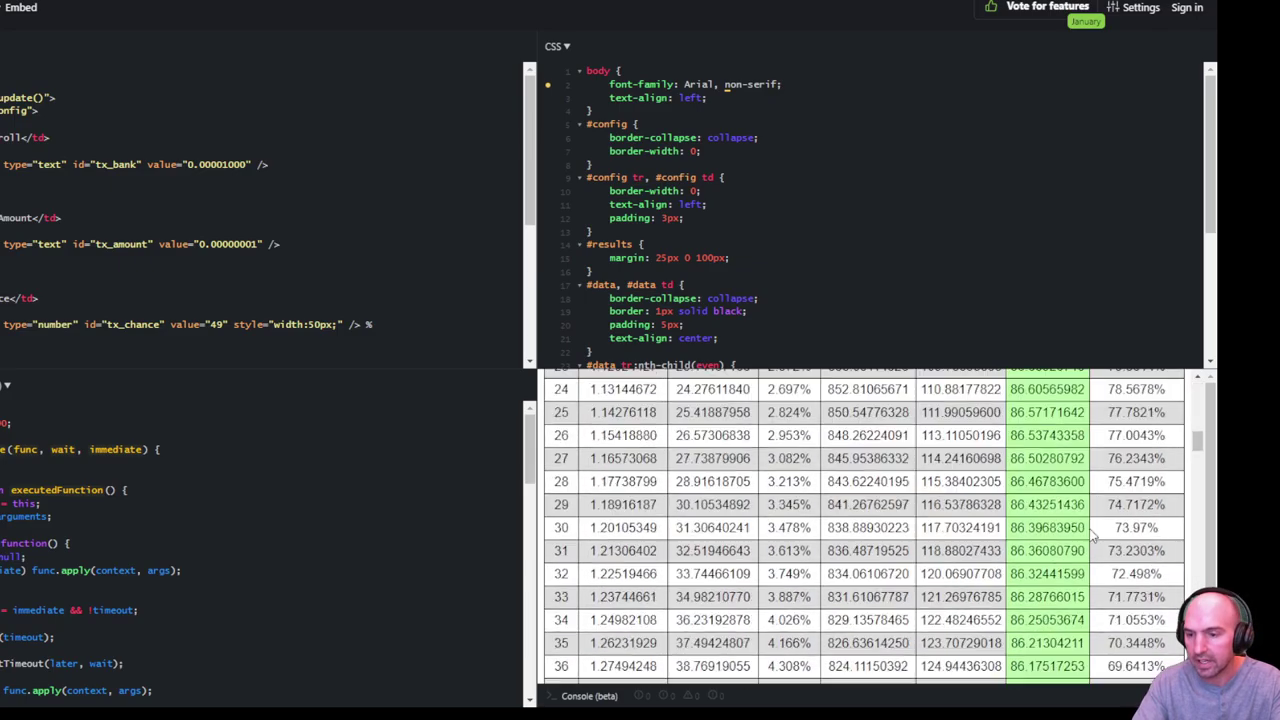
{"action": "scroll", "scroll_direction": "down", "scroll_amount": 3}
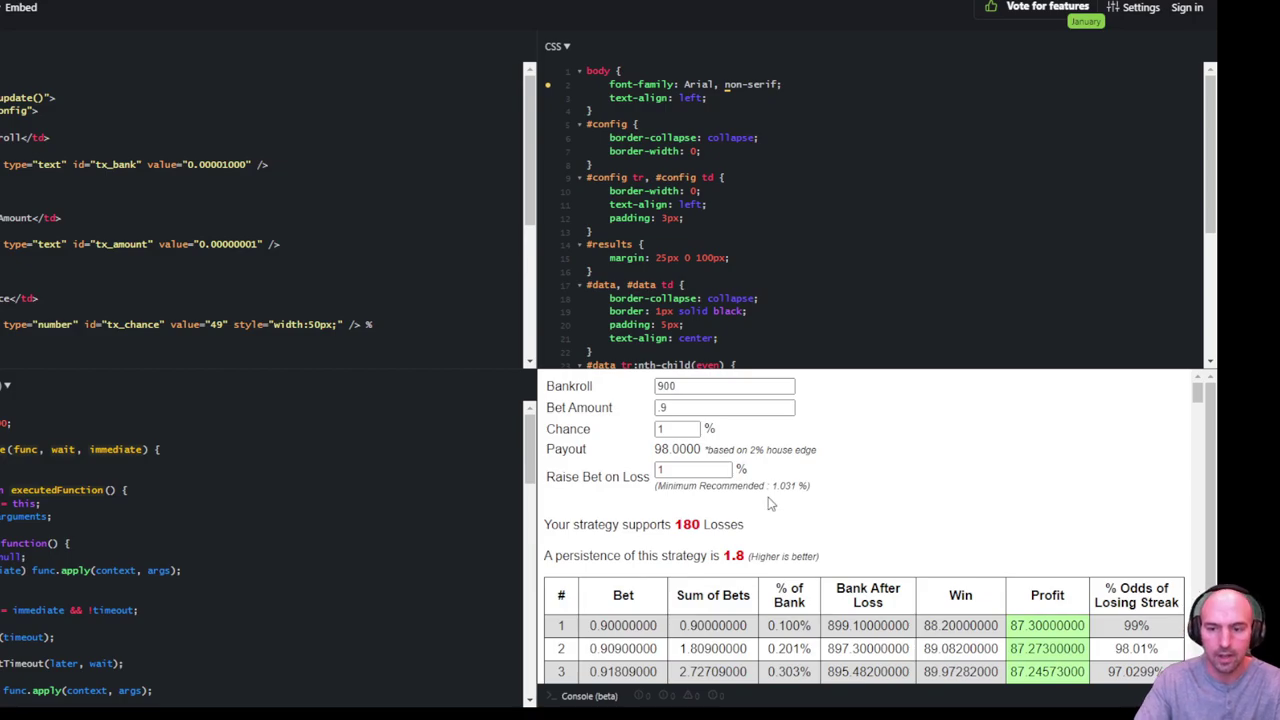
{"action": "mouse_move", "coordinate": [858, 500]}
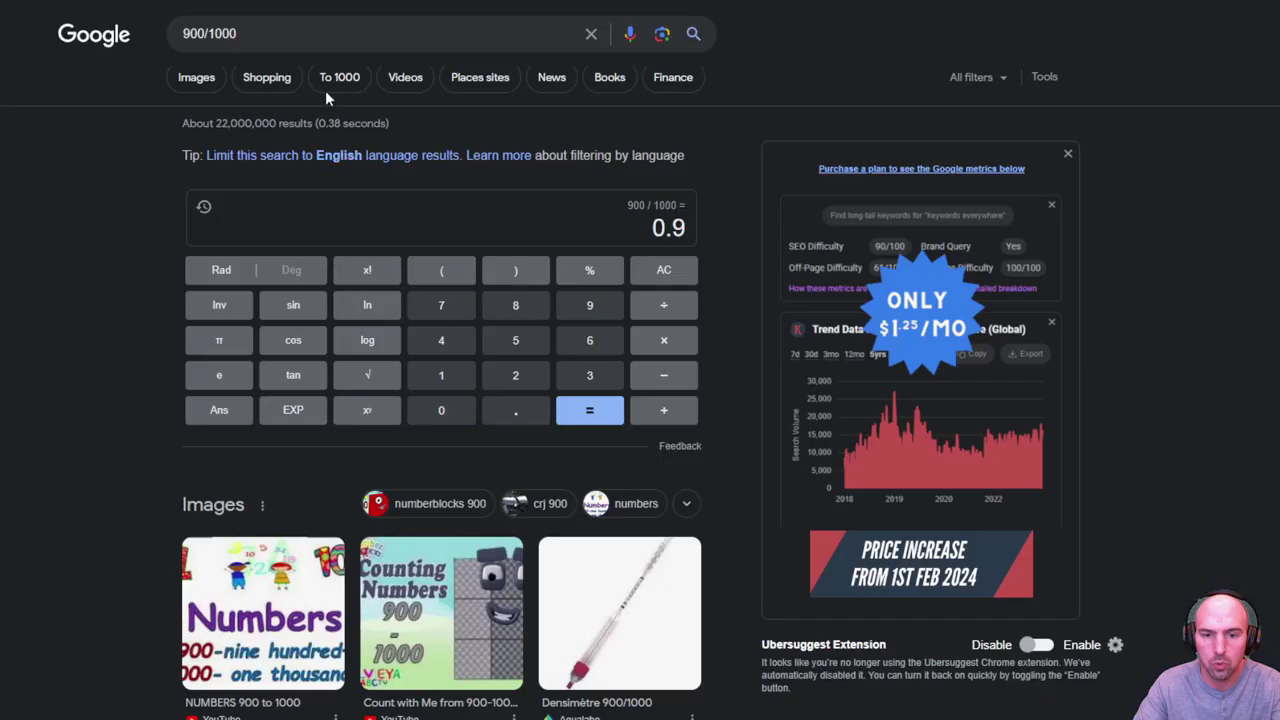
Evaluate 5/1000 in Google's calculator, giving 0.005.
{"action": "type", "text": "5"}
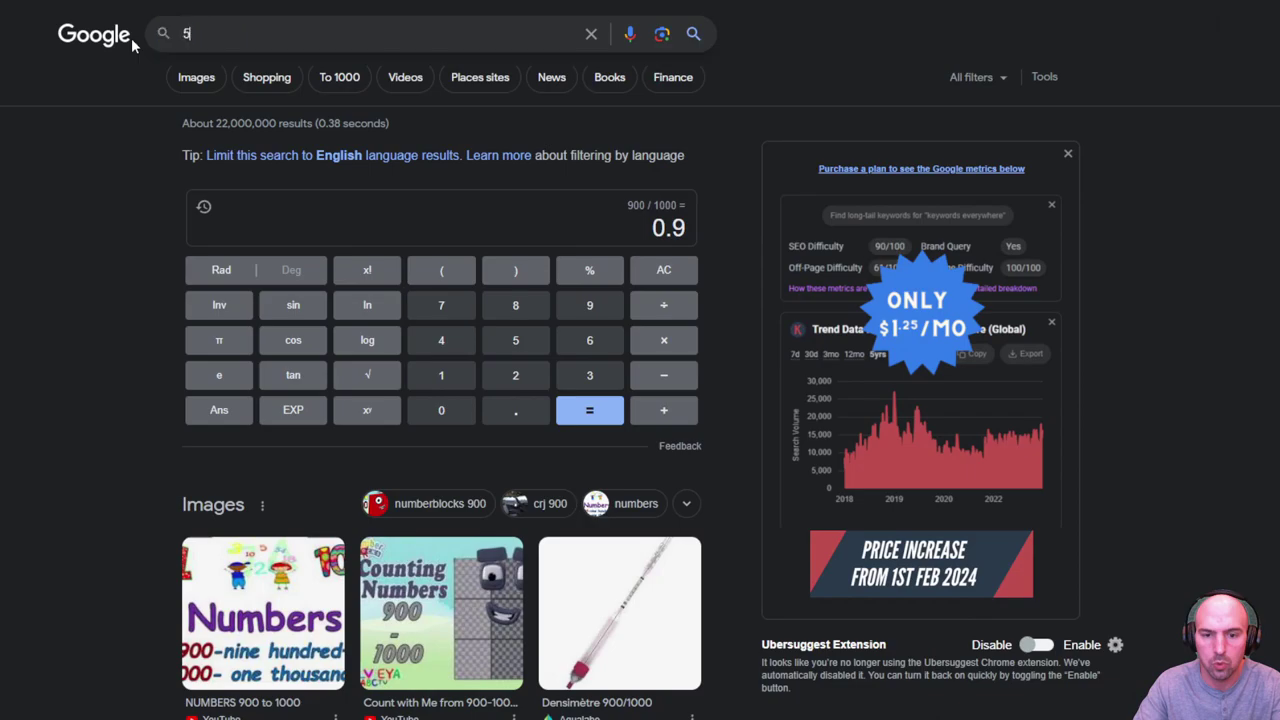
{"action": "type", "text": "/1000"}
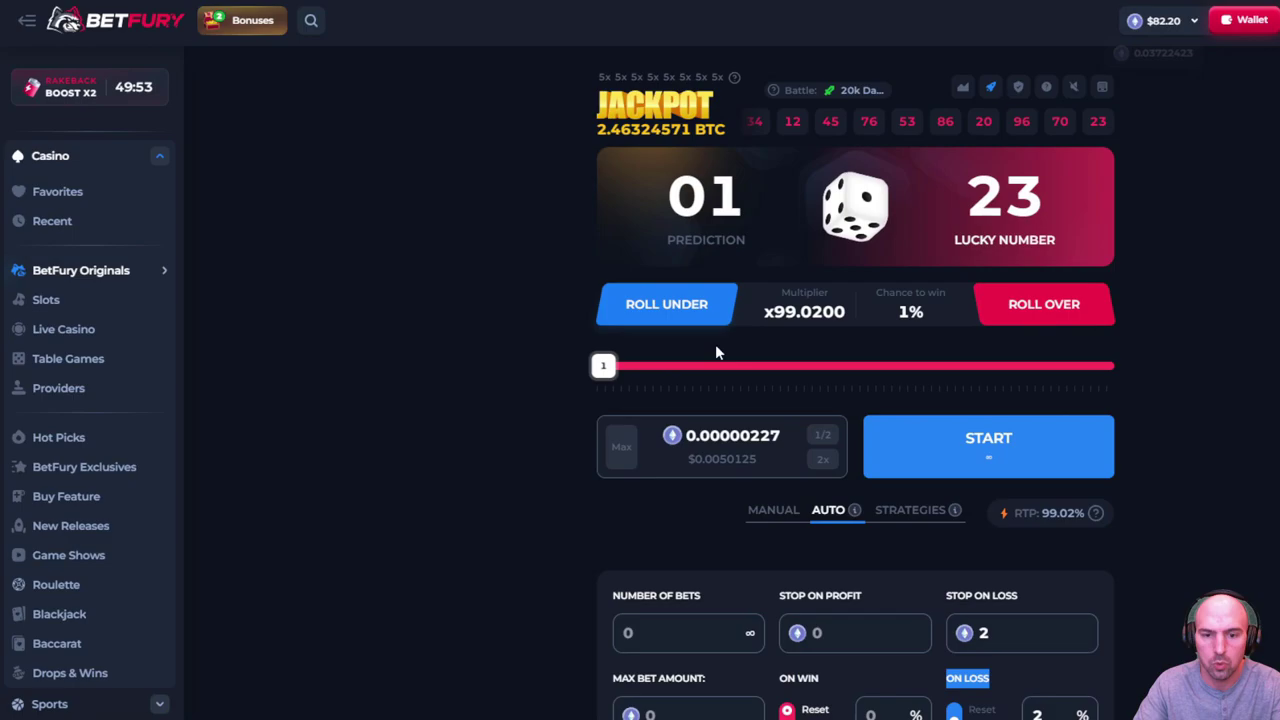
{"action": "left_click", "coordinate": [822, 458]}
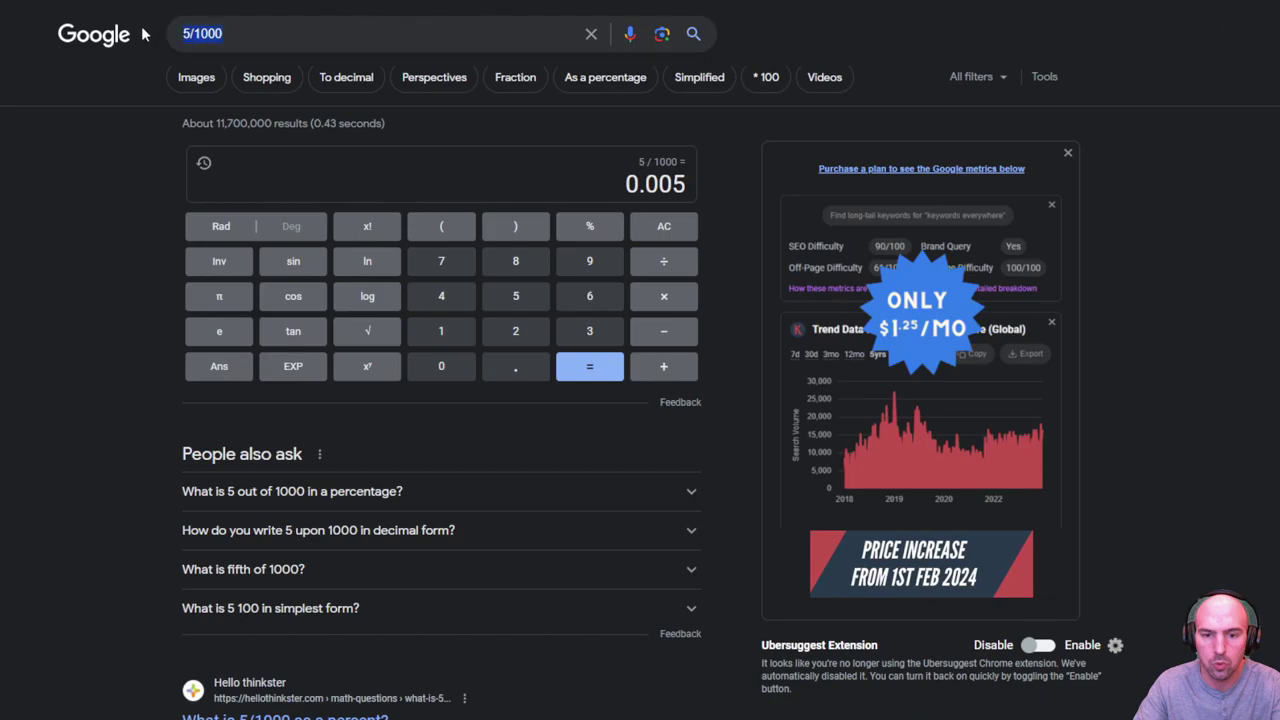
Evaluate 83/1000 in Google before doubling the dice bet to 0.00000454 BTC.
{"action": "type", "text": "83/1000"}
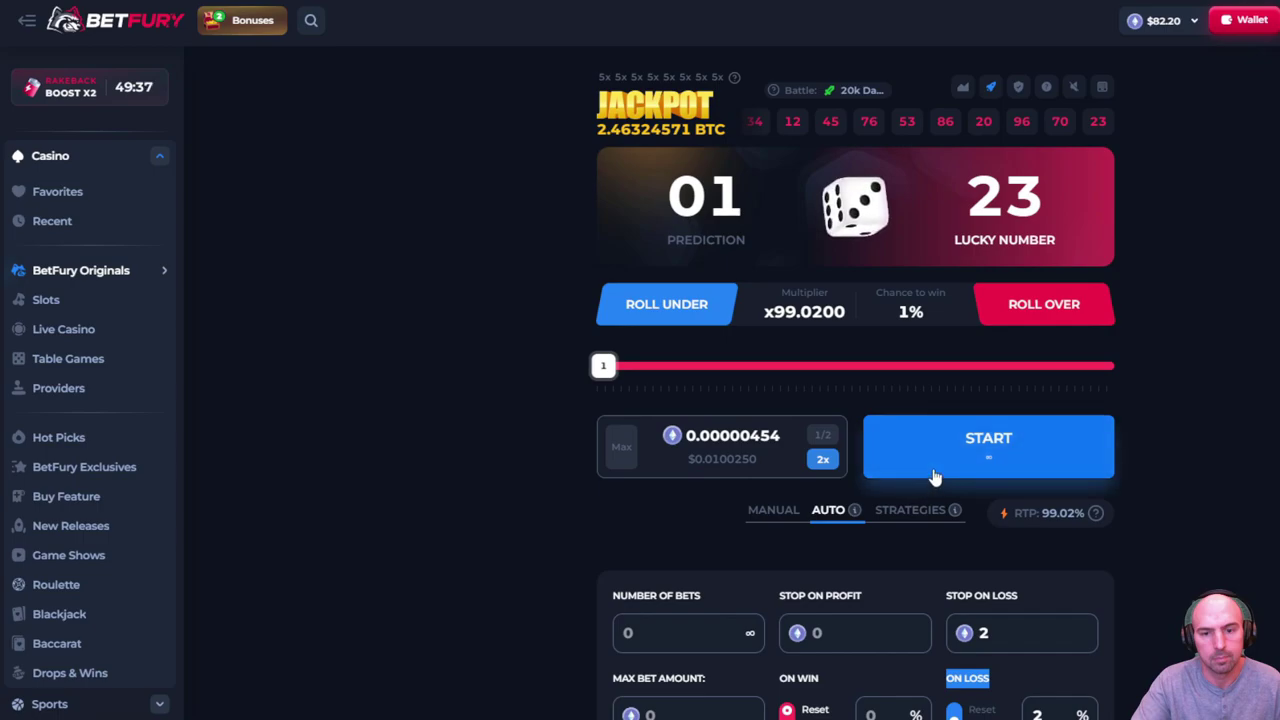
Start the dice auto-bet run to reach $94.56, then bring up the BetFury Originals list.
{"action": "left_click", "coordinate": [988, 438]}
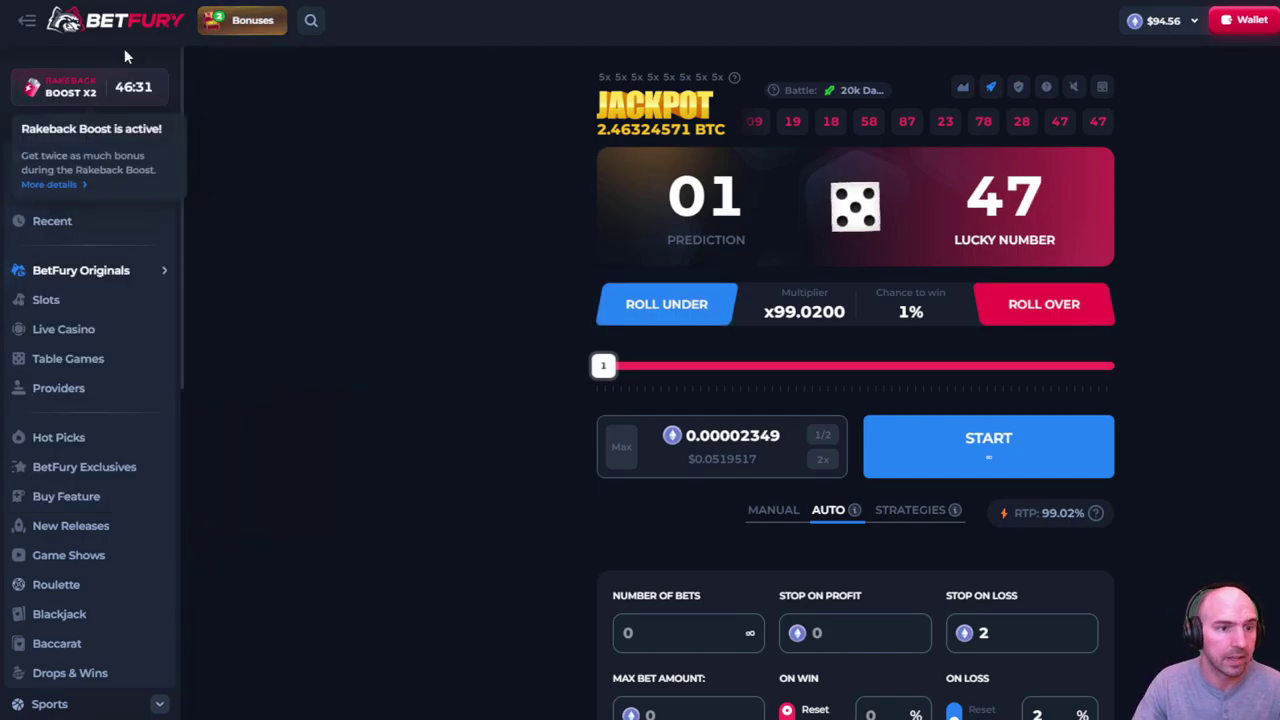
{"action": "left_click", "coordinate": [80, 270]}
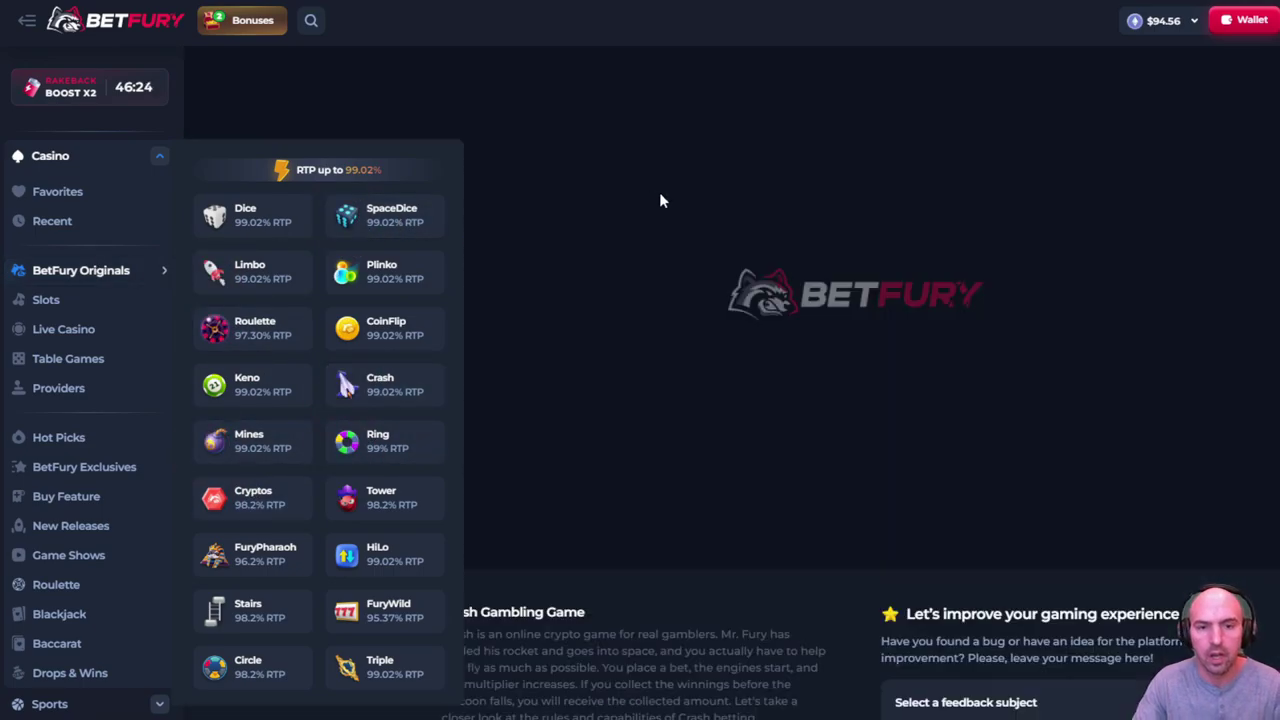
Open the Crash game from the Originals list.
{"action": "left_click", "coordinate": [380, 384]}
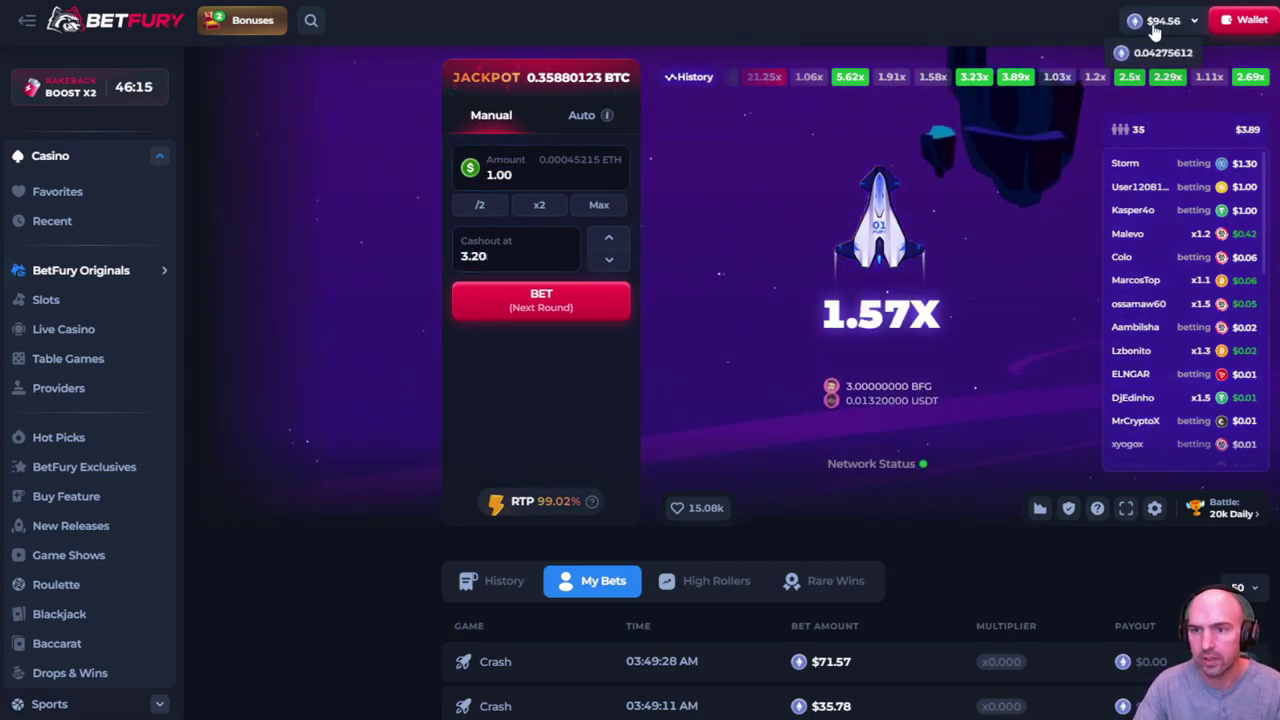
Enter a 0.16 Crash bet amount with a 3.2x auto cashout.
{"action": "left_click", "coordinate": [532, 174]}
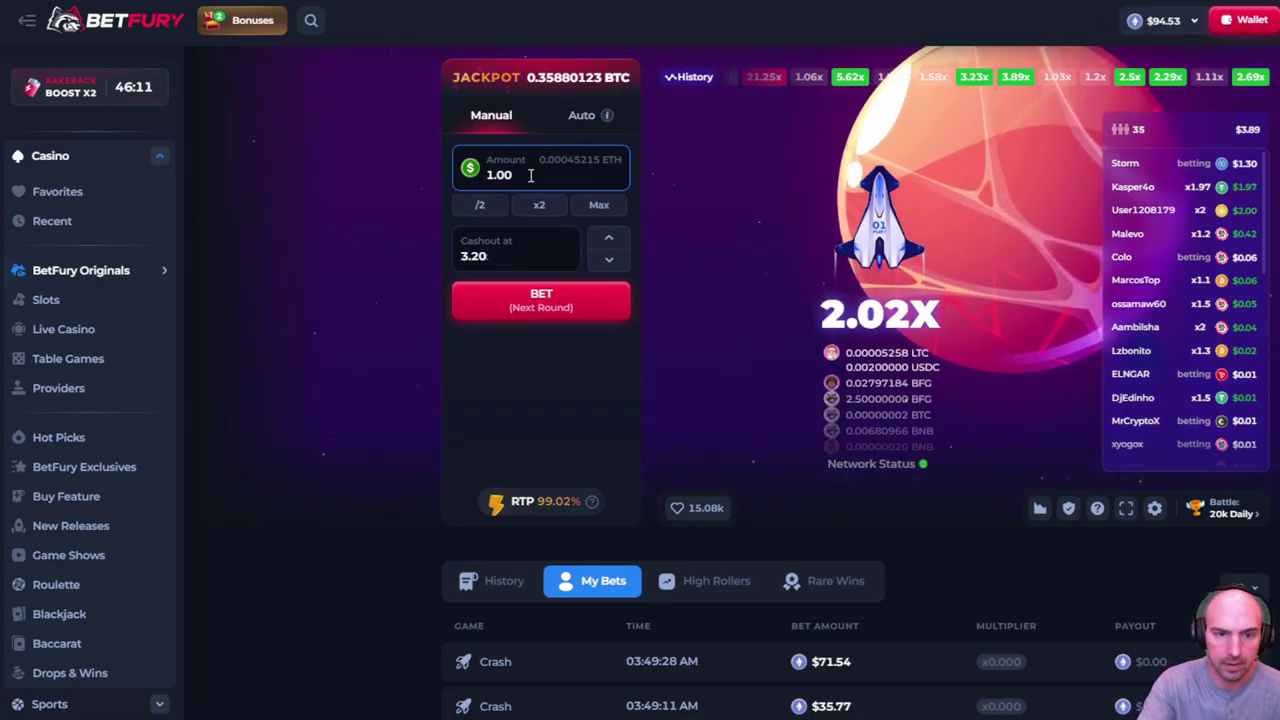
{"action": "type", "text": "0.16"}
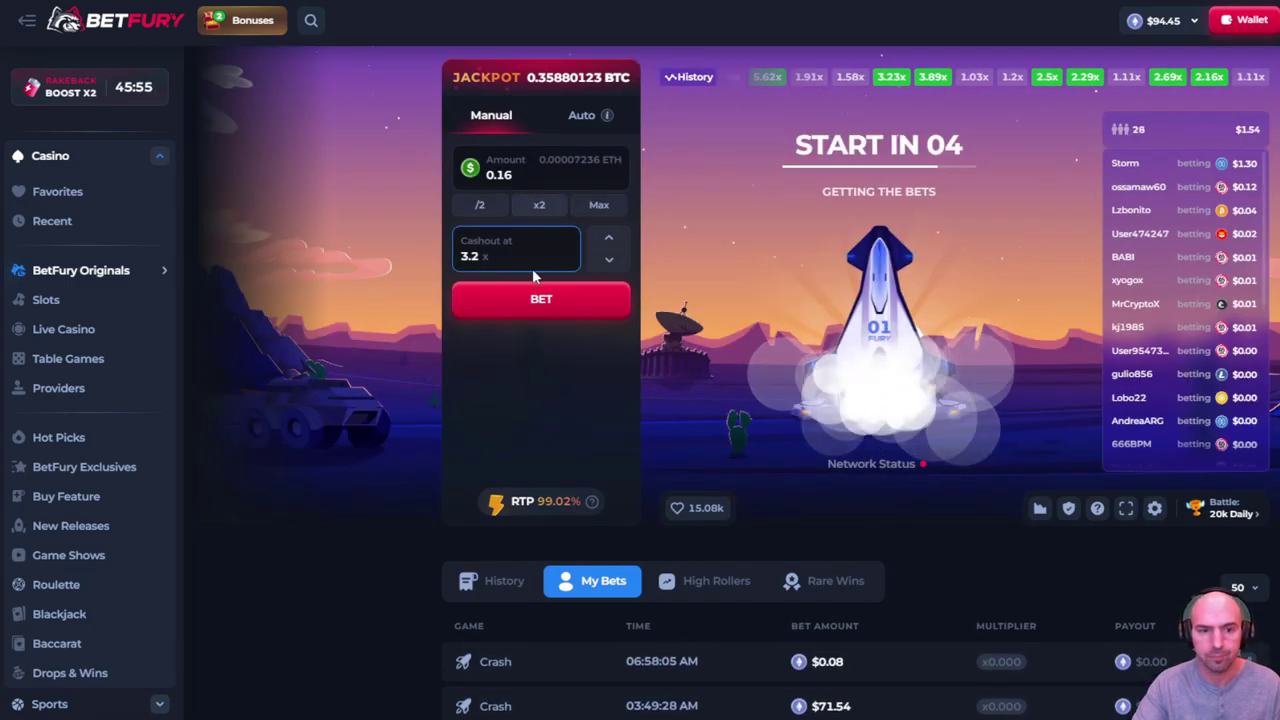
Place the Crash bet, double it to 0.64 and bet again, then check My Bets.
{"action": "left_click", "coordinate": [540, 298]}
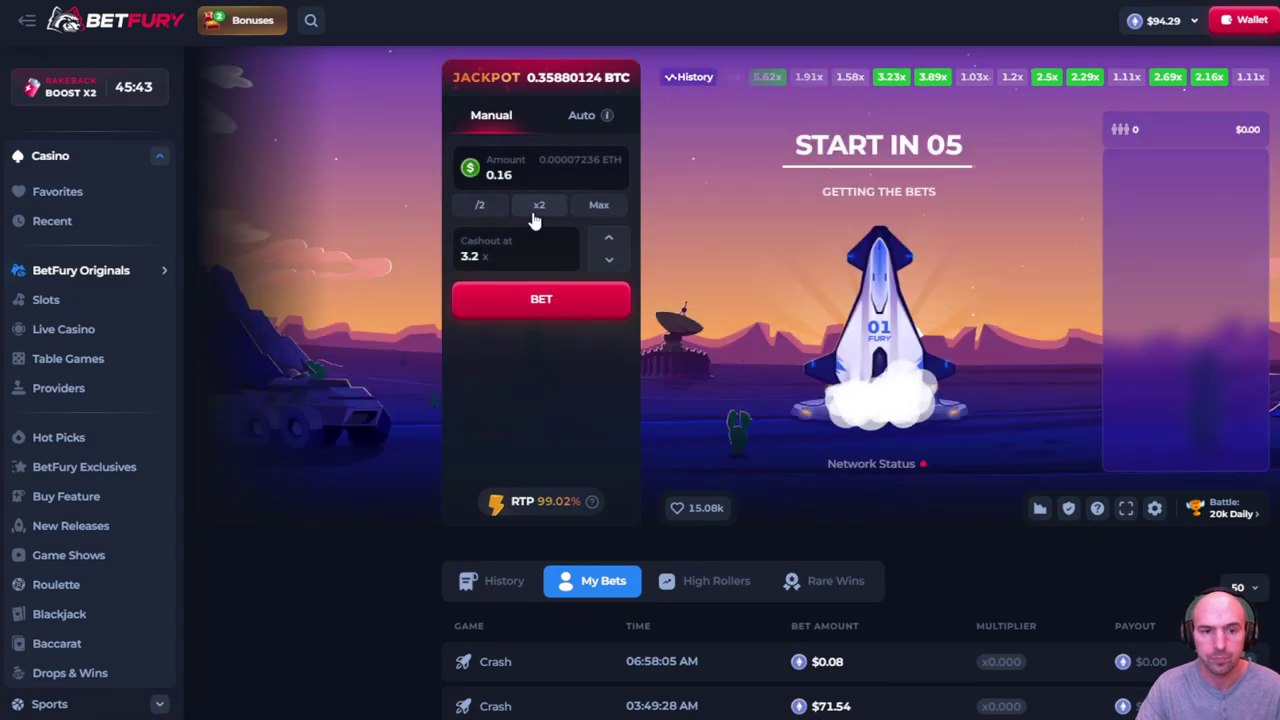
{"action": "left_click", "coordinate": [540, 204]}
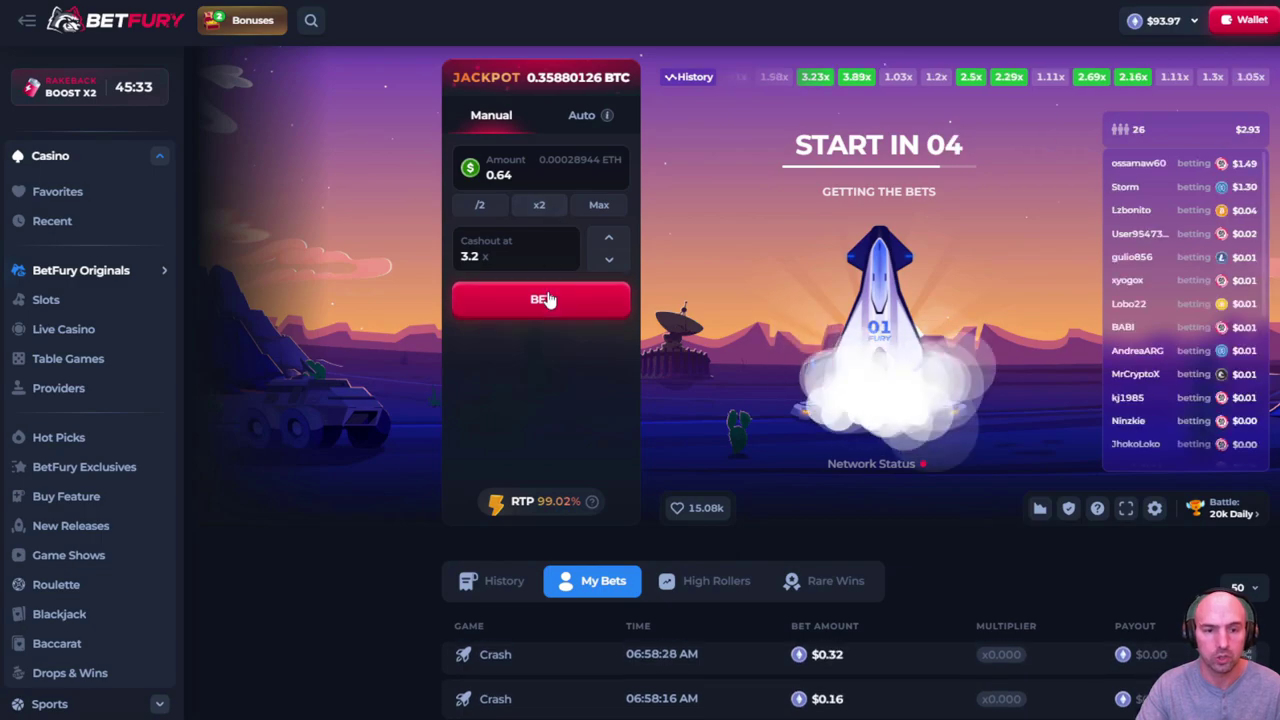
{"action": "left_click", "coordinate": [540, 300]}
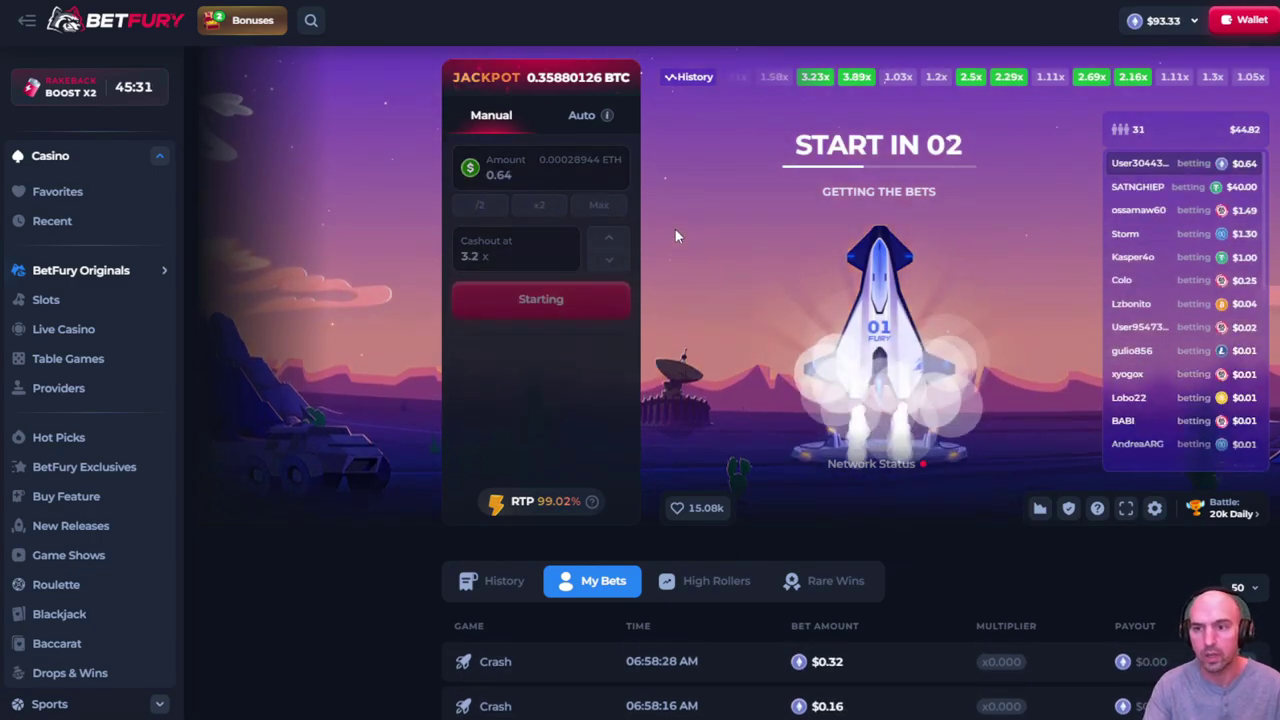
{"action": "scroll", "scroll_direction": "down", "scroll_amount": 3}
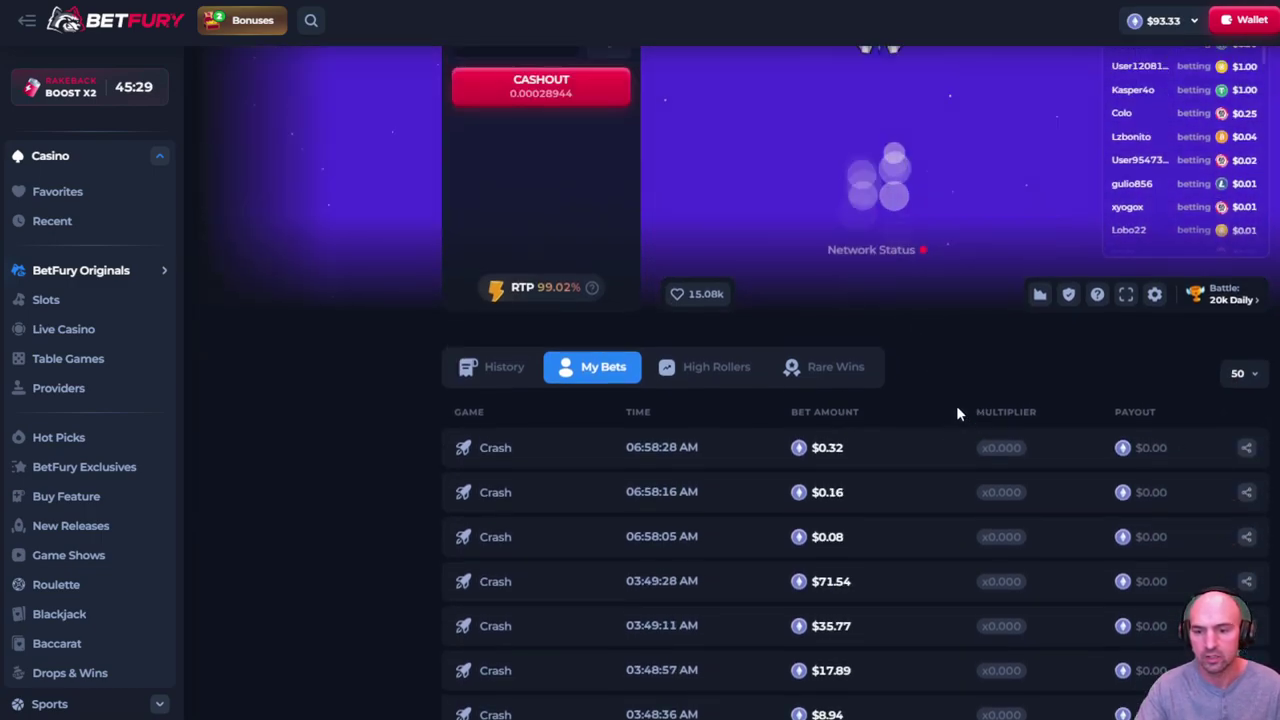